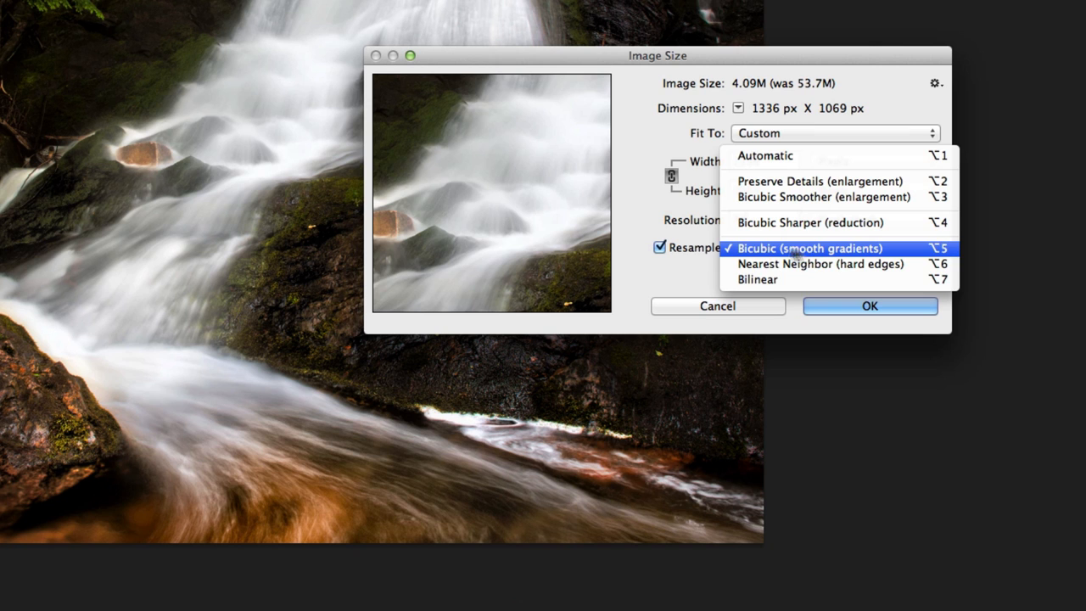
# Resize the waterfall photo to 1336 × 1069 pixels with bicubic resampling and apply it
pyautogui.click(869, 305)
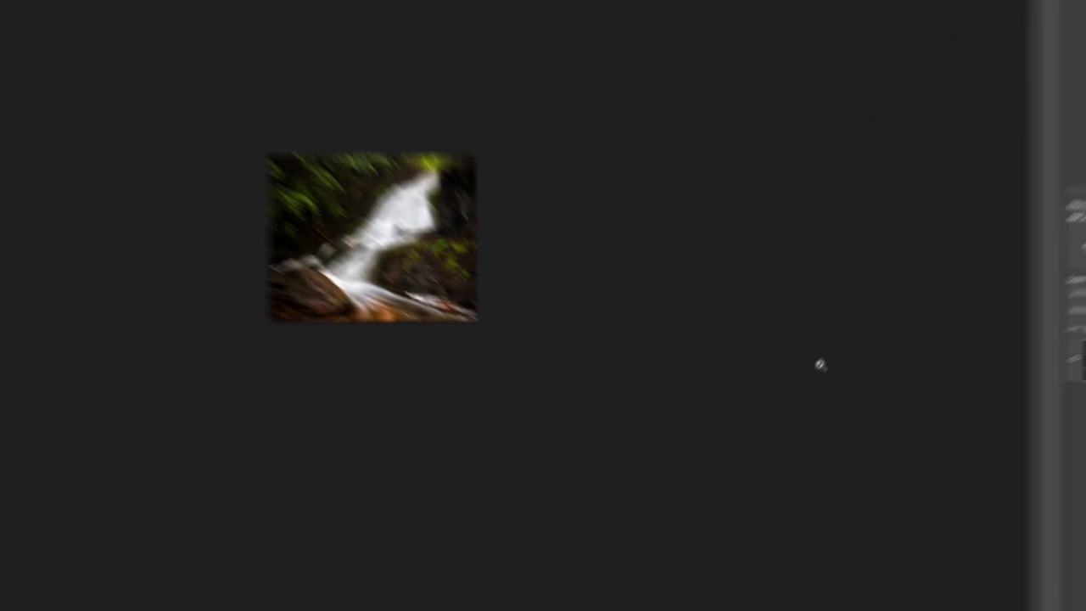